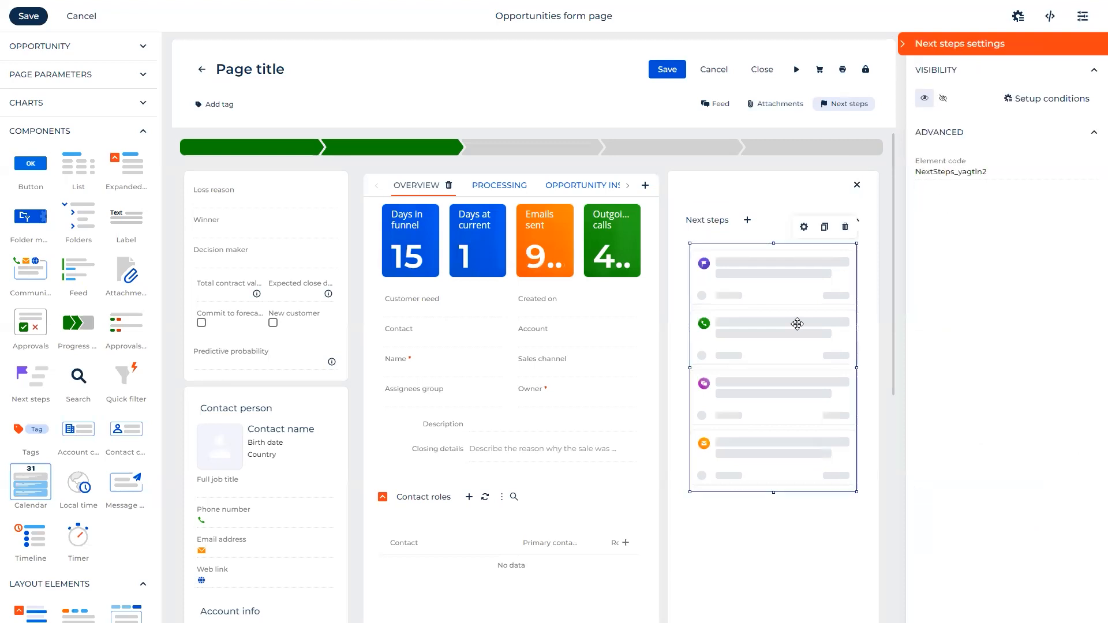
{"action": "mouse_move", "coordinate": [1027, 98]}
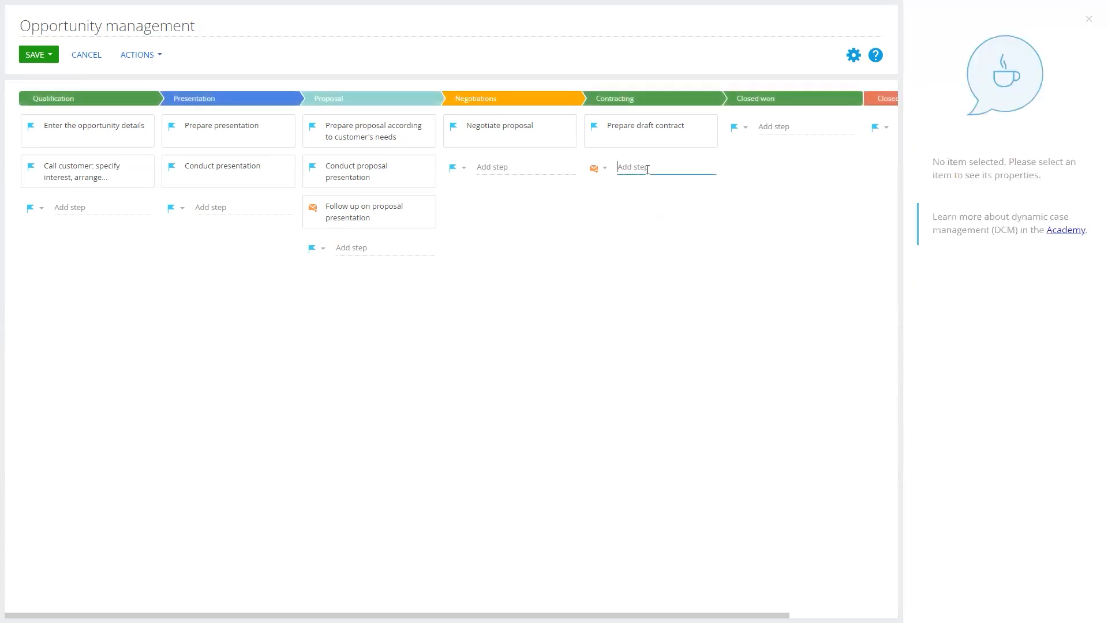
Name the new Contracting-stage email step, starting with 'Share co'.
{"action": "type", "text": "Share co"}
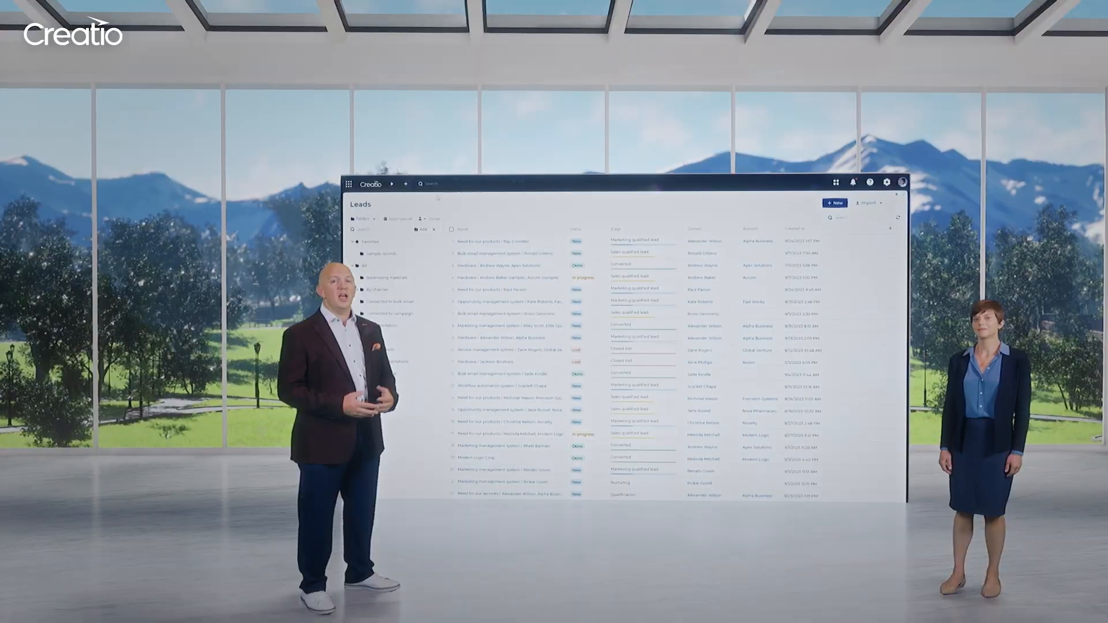
Bring up the New record mini page for a lead and start filling its fields.
{"action": "left_click", "coordinate": [835, 203]}
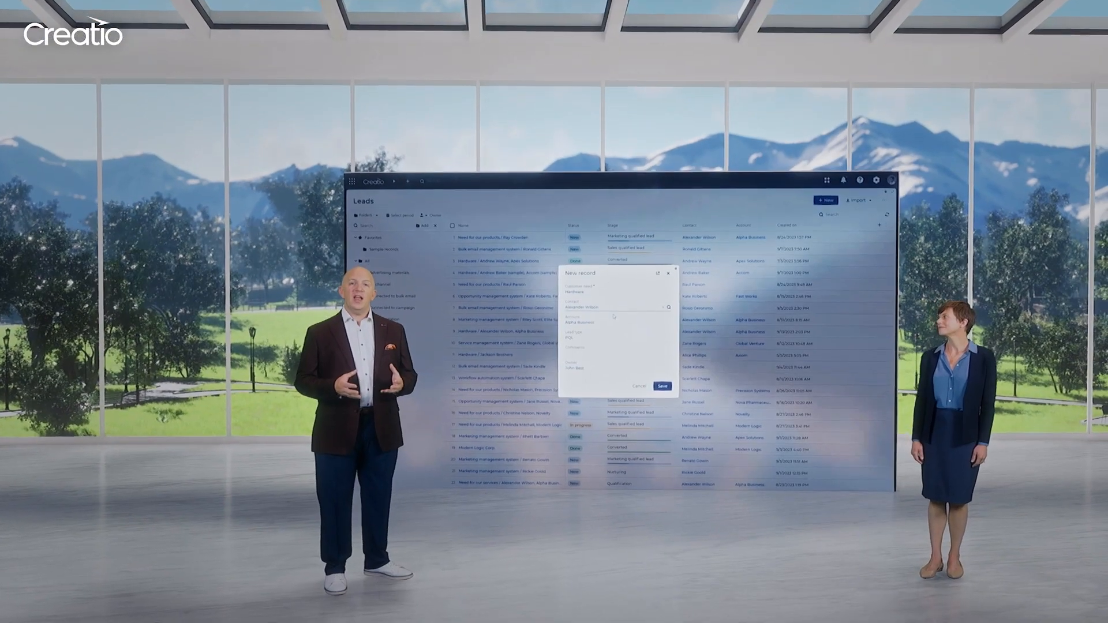
{"action": "left_click", "coordinate": [662, 386]}
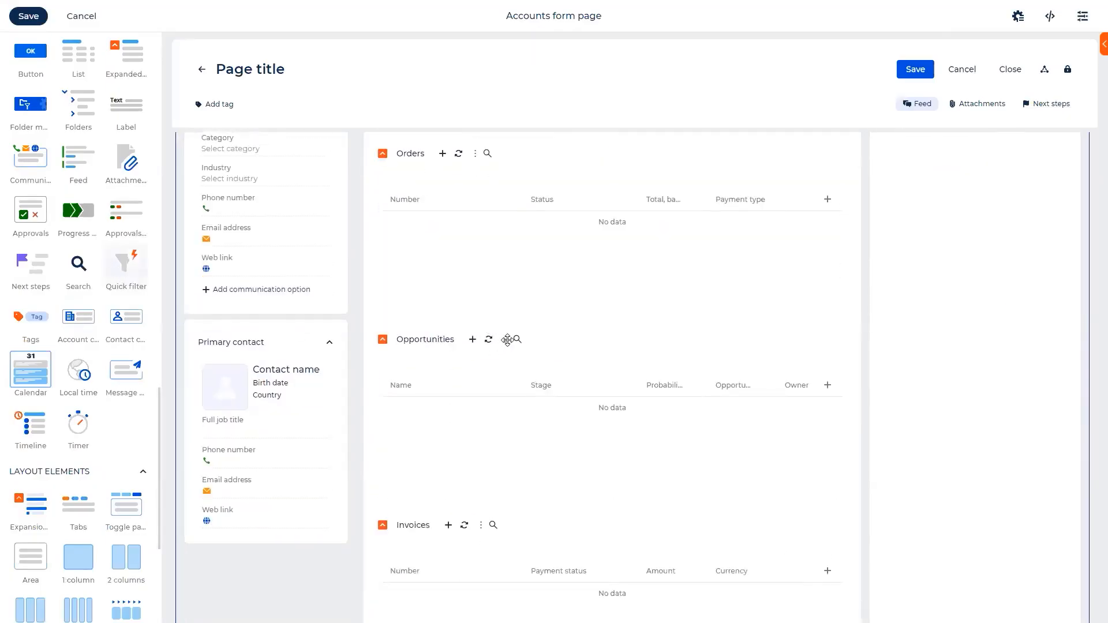
Place a quick filter on the Opportunities list and start choosing its filter type.
{"action": "left_click", "coordinate": [533, 339]}
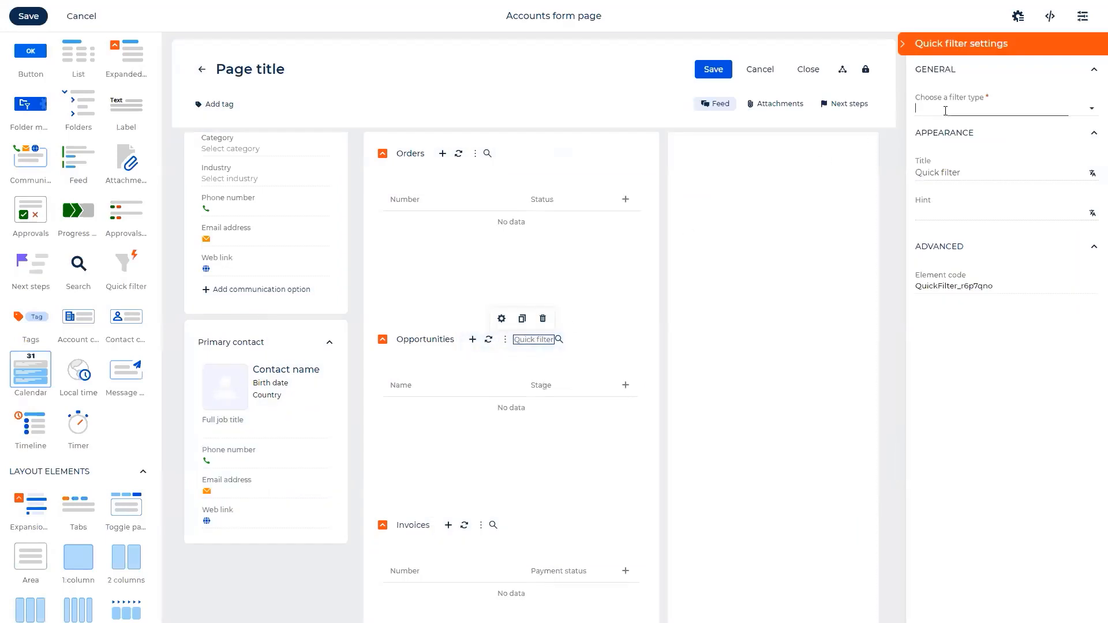
{"action": "left_click", "coordinate": [1004, 108]}
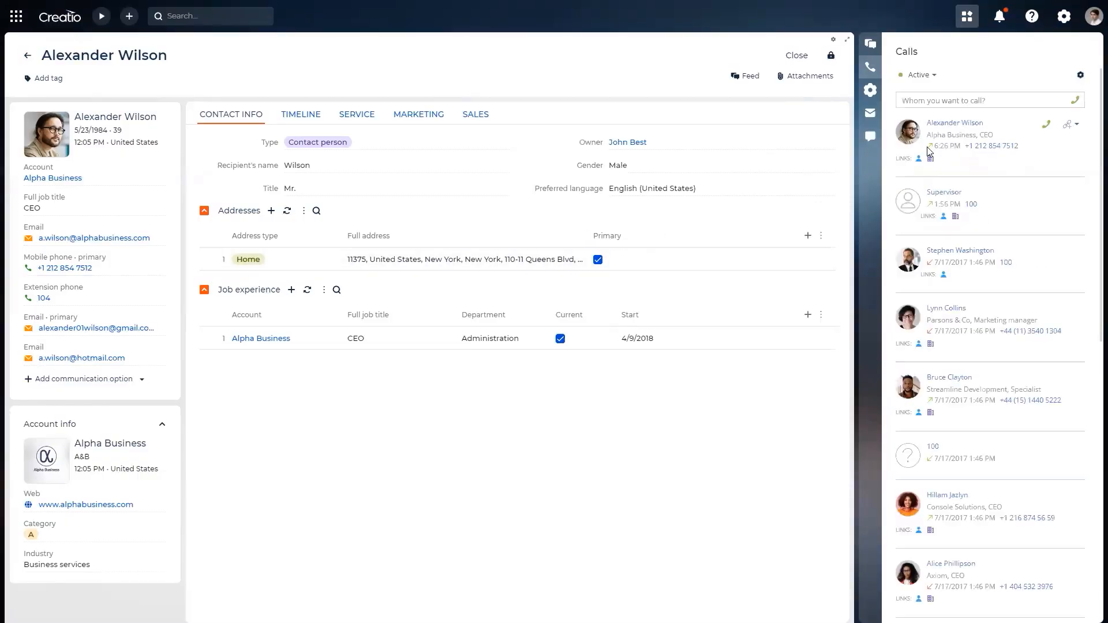
Switch the communication panel to Chats and open the most recent active chat.
{"action": "left_click", "coordinate": [870, 136]}
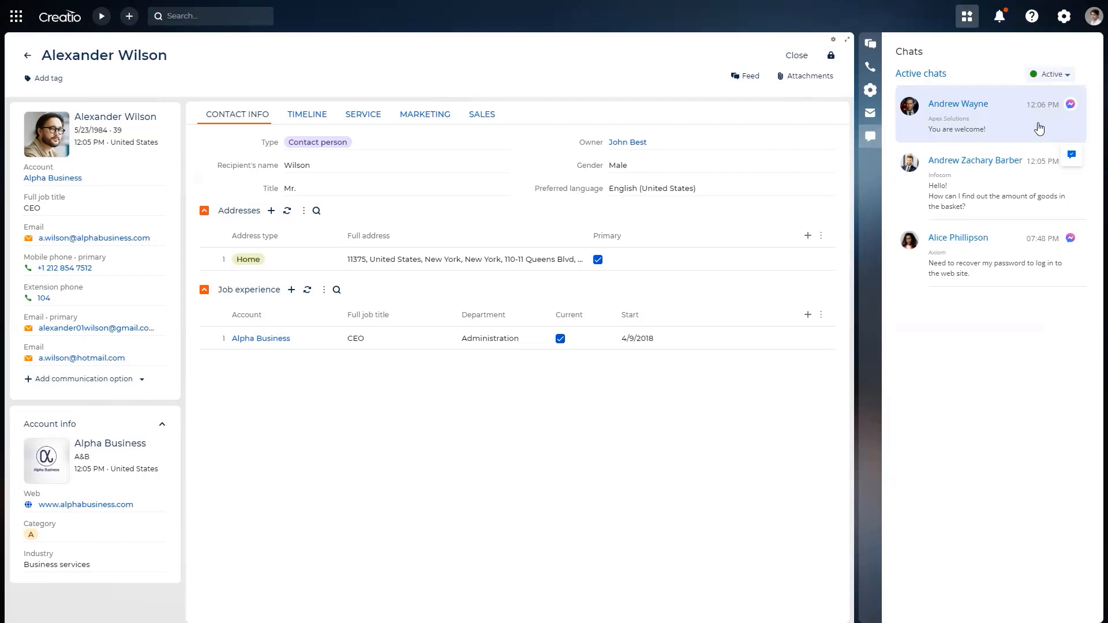
{"action": "left_click", "coordinate": [958, 237]}
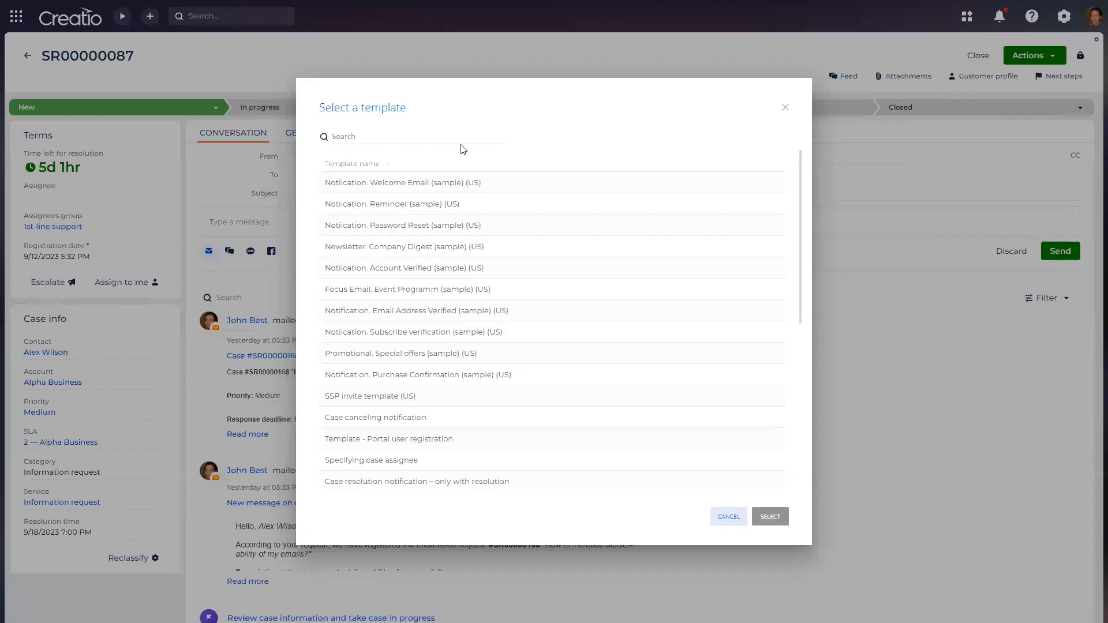
Scroll the Select a template list and pick an email template for the reply.
{"action": "scroll", "scroll_direction": "down", "scroll_amount": 3}
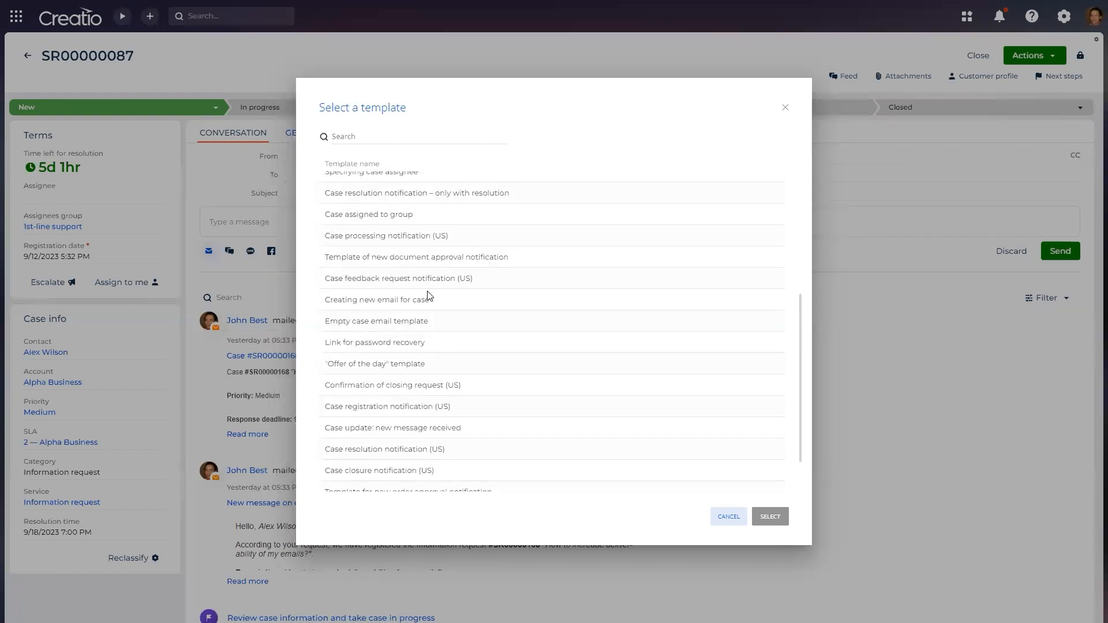
{"action": "left_click", "coordinate": [727, 517]}
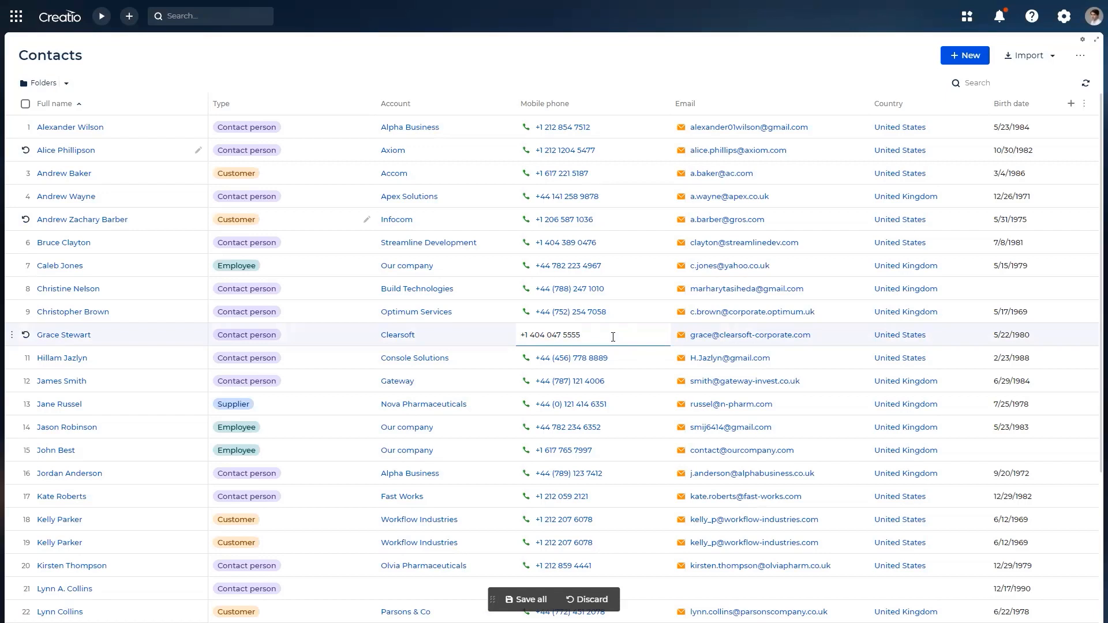
{"action": "left_click", "coordinate": [919, 404]}
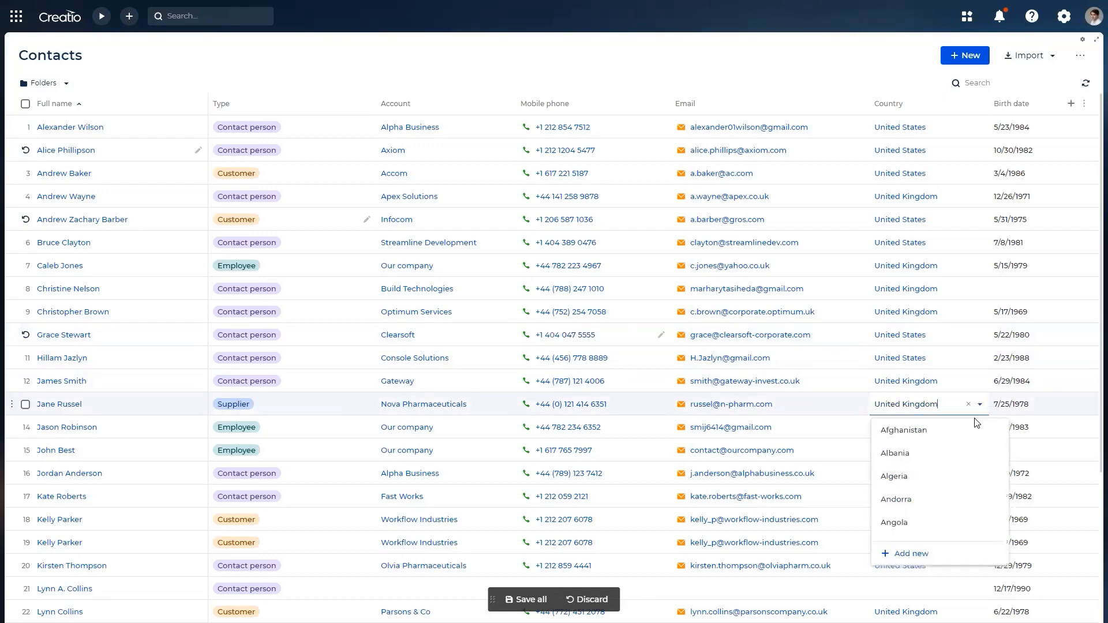